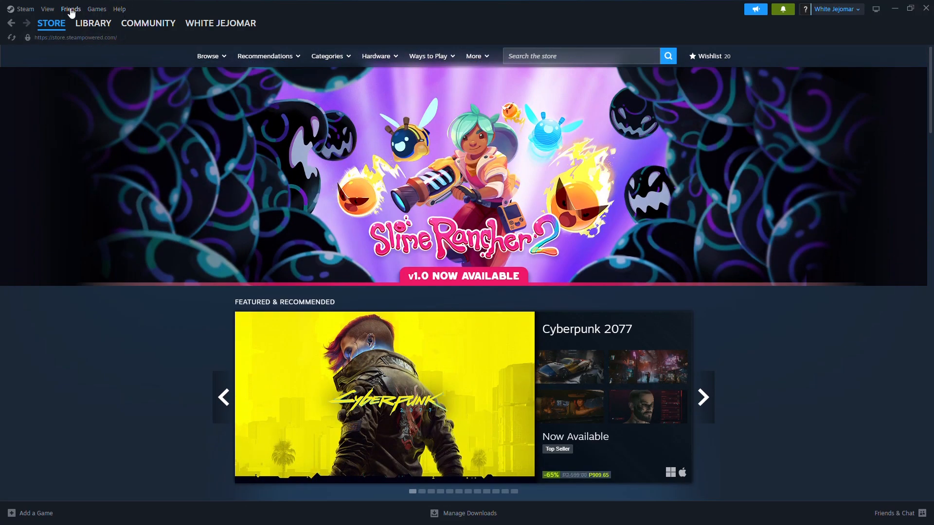
mouse_move(46, 9)
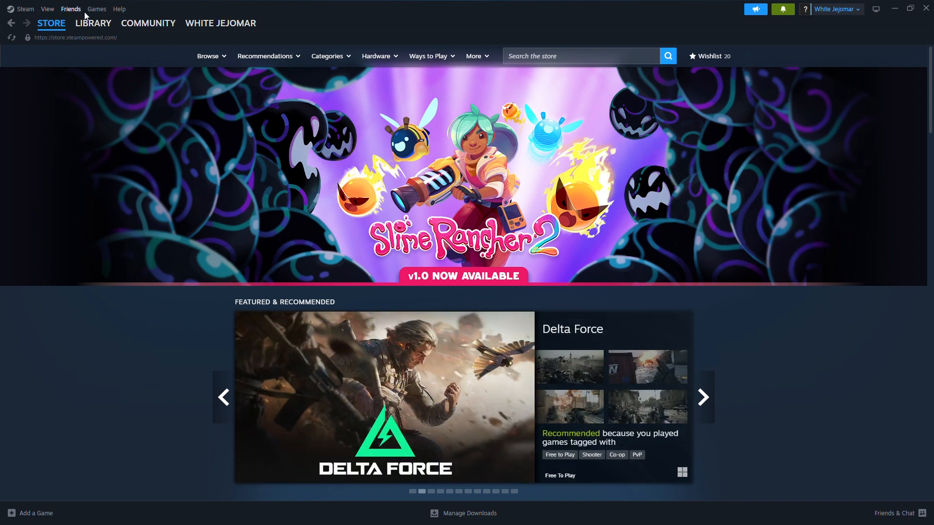
mouse_move(132, 13)
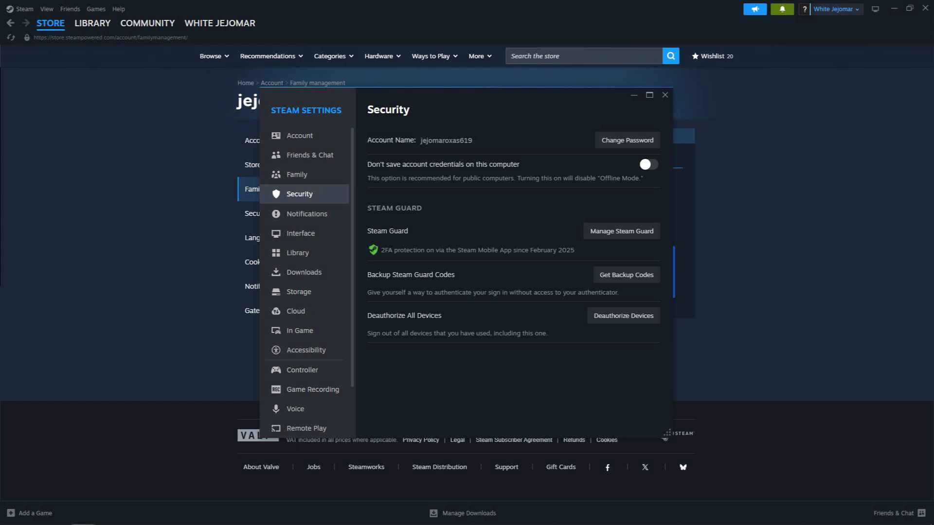
Reach the Family Management page from Settings > Family via 'Create or Join a Steam Family'.
click(664, 95)
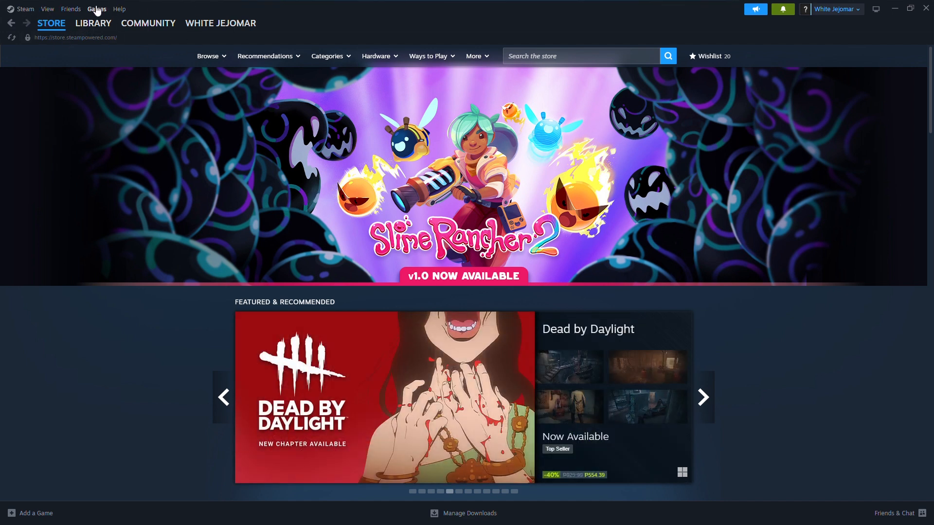
mouse_move(182, 110)
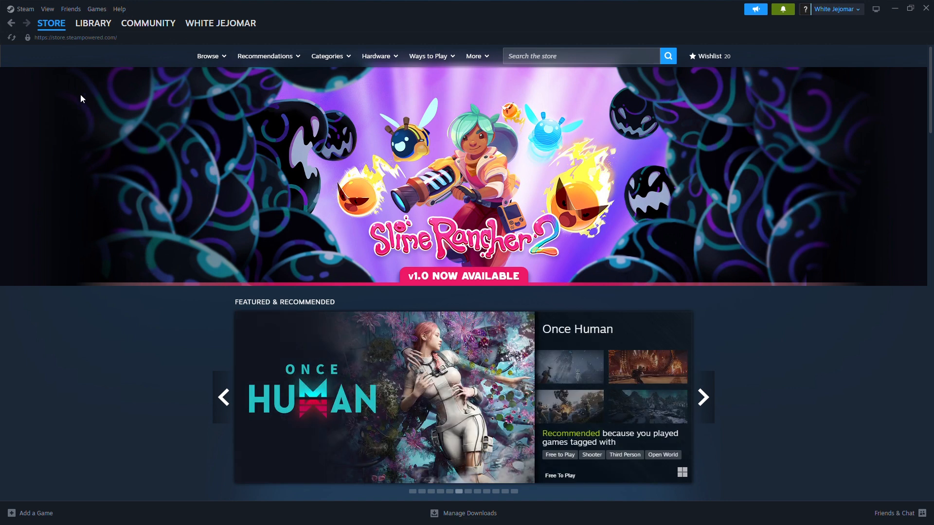
mouse_move(92, 23)
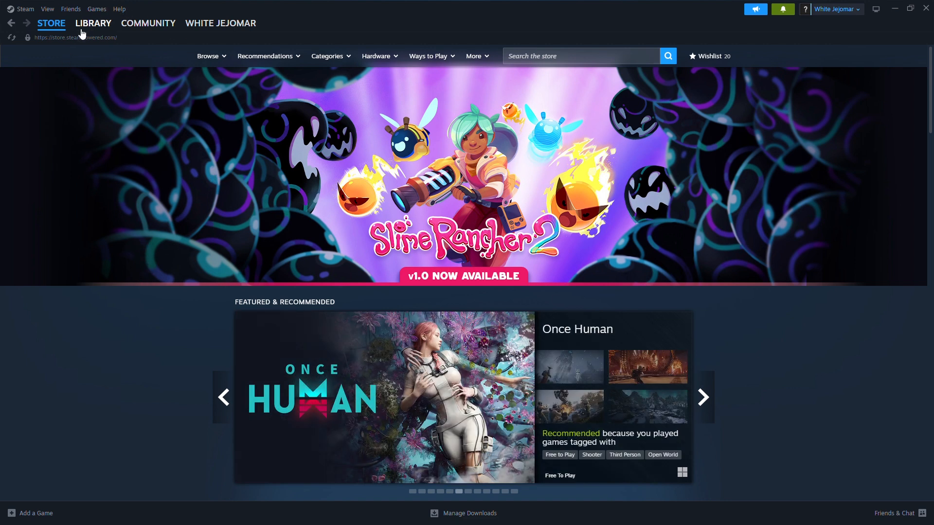
mouse_move(83, 48)
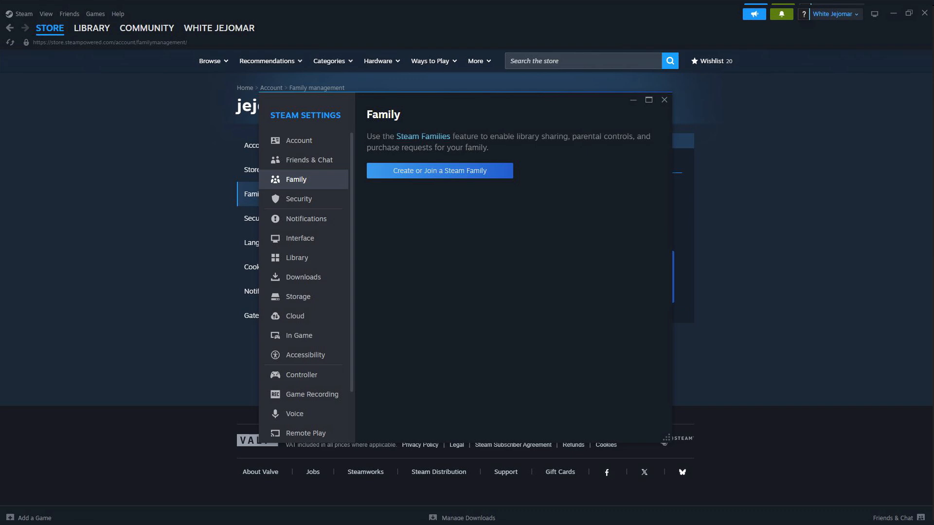
click(663, 99)
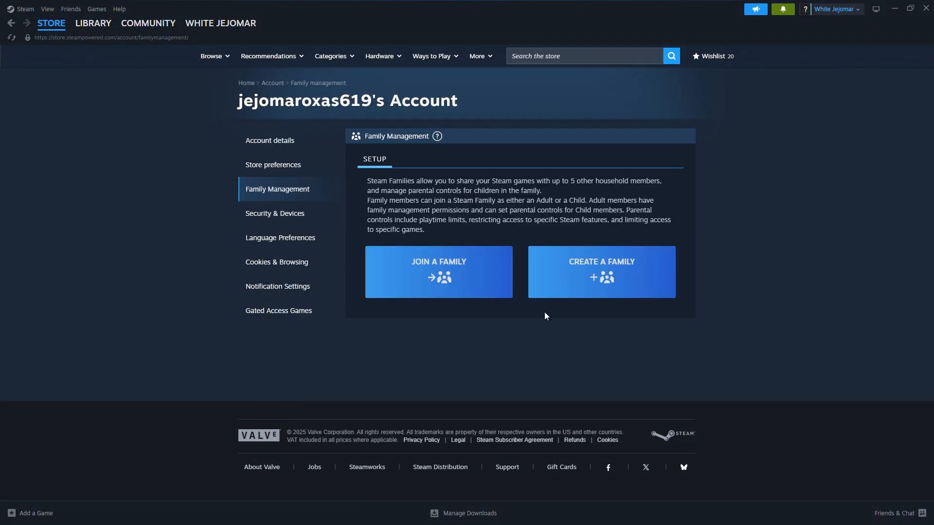
mouse_move(351, 312)
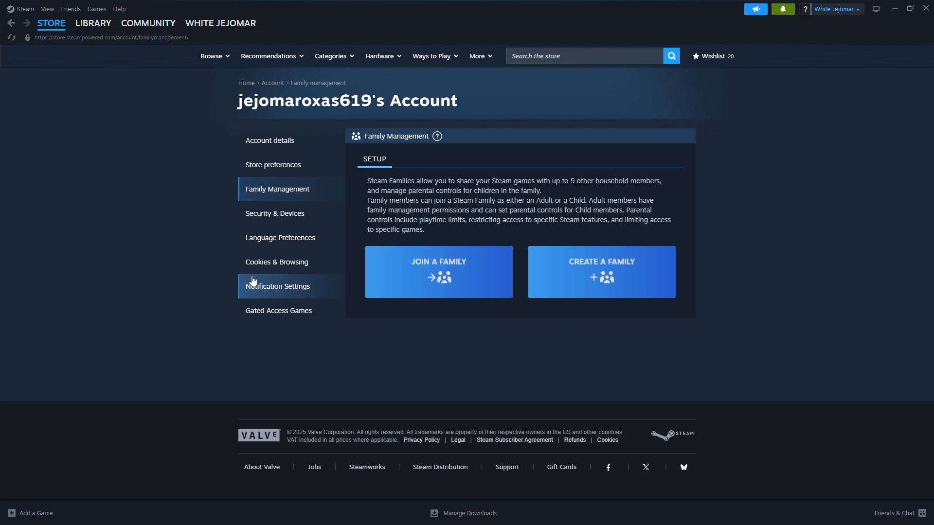
mouse_move(867, 219)
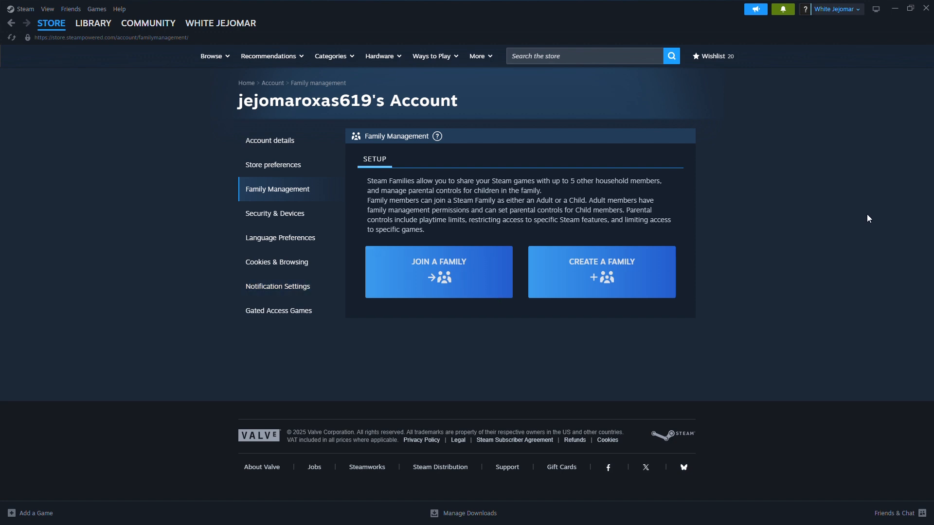
mouse_move(874, 97)
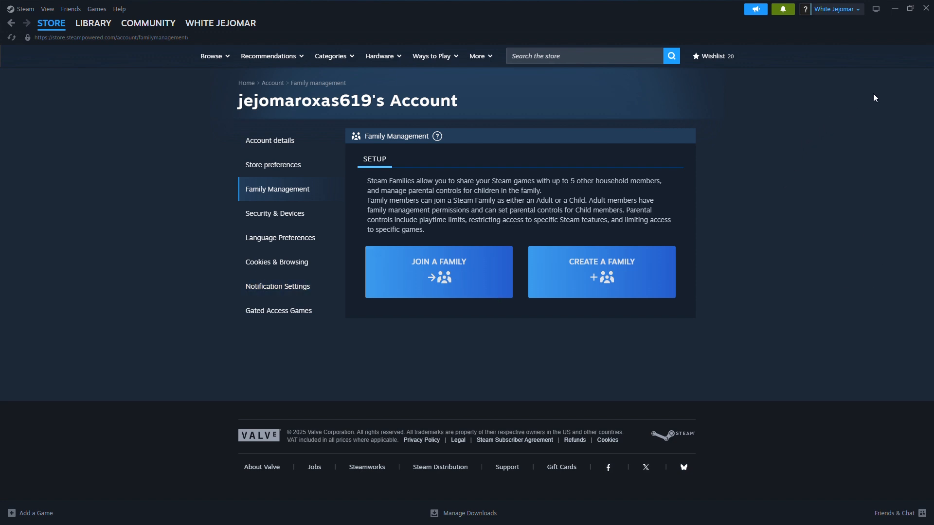